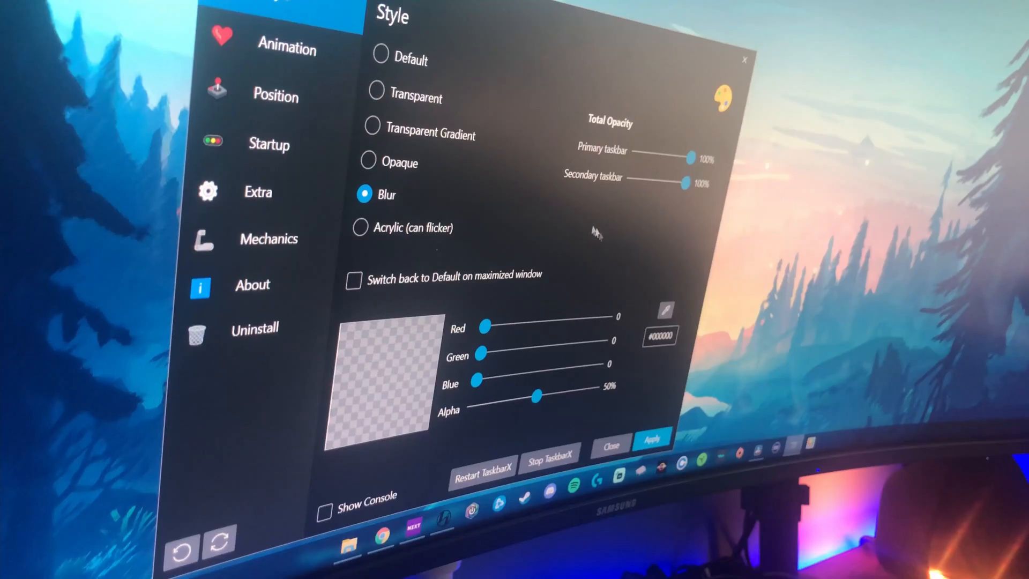
# Switch TaskbarX's taskbar style from Blur to Transparent and move on to the Animation page
pyautogui.click(375, 97)
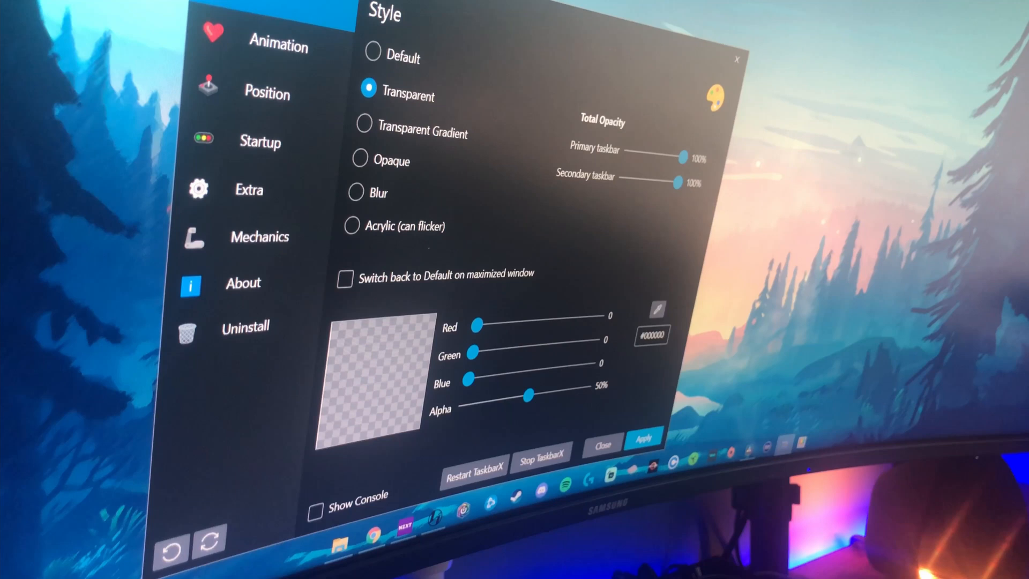
pyautogui.click(355, 192)
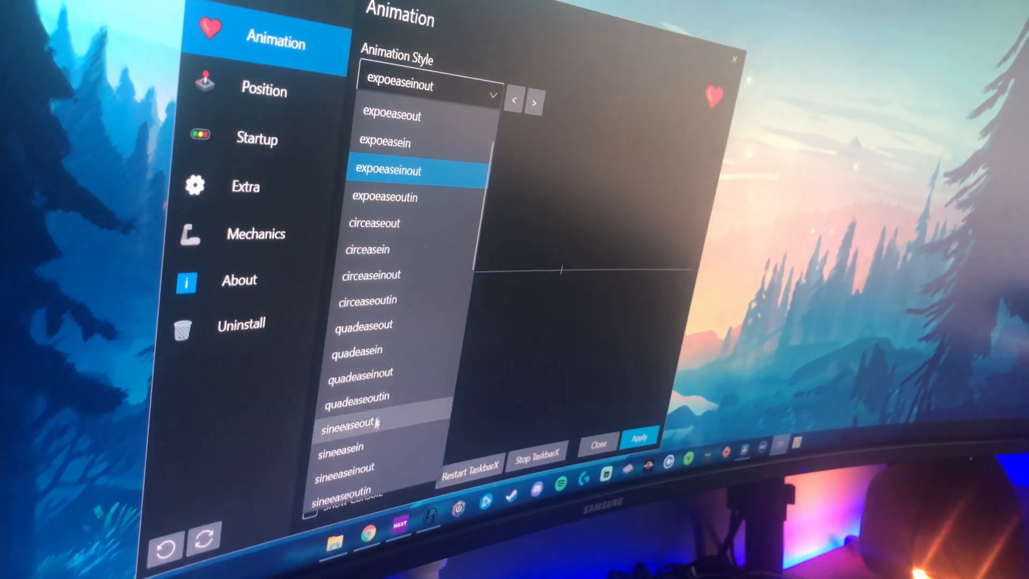
# Set the animation style to sineeaseoutin, then change it to quadeaseinout
pyautogui.scroll(-3)
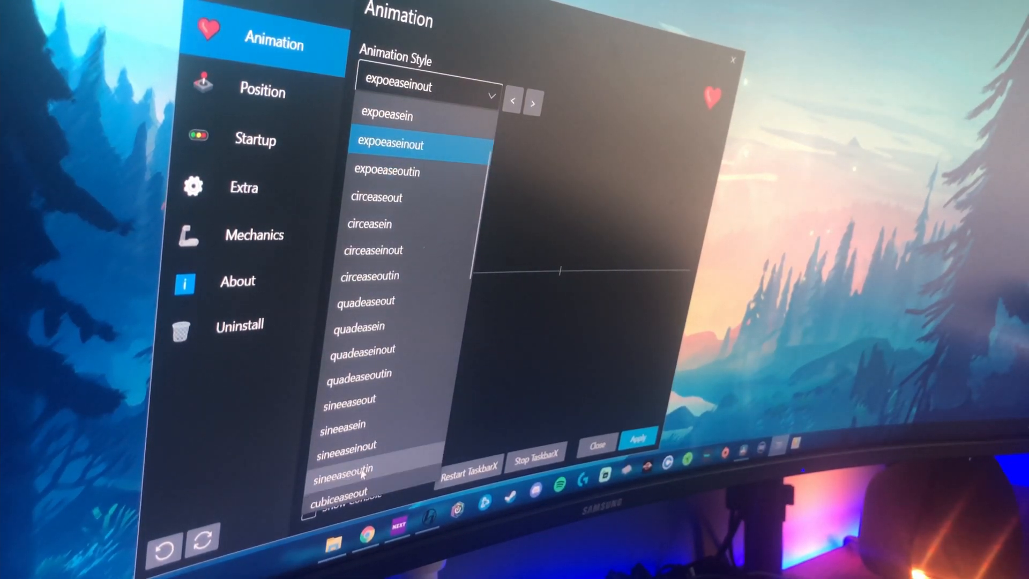
pyautogui.click(345, 468)
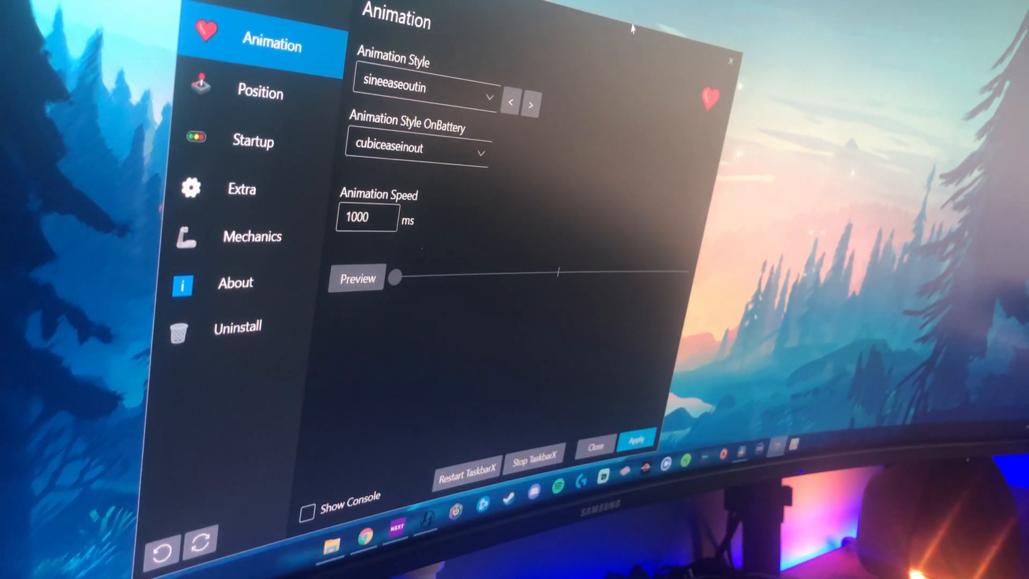
pyautogui.click(488, 87)
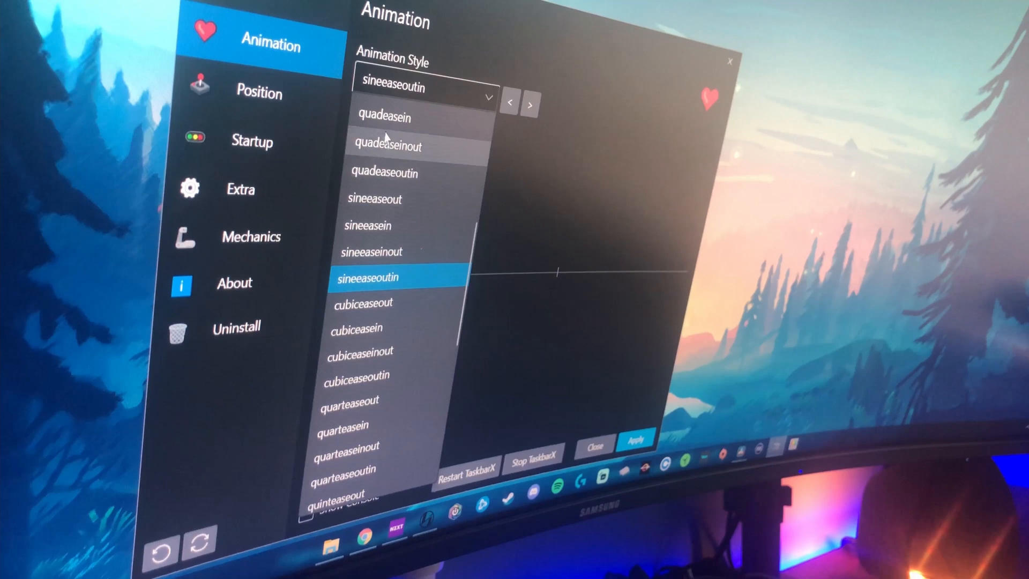
pyautogui.click(388, 146)
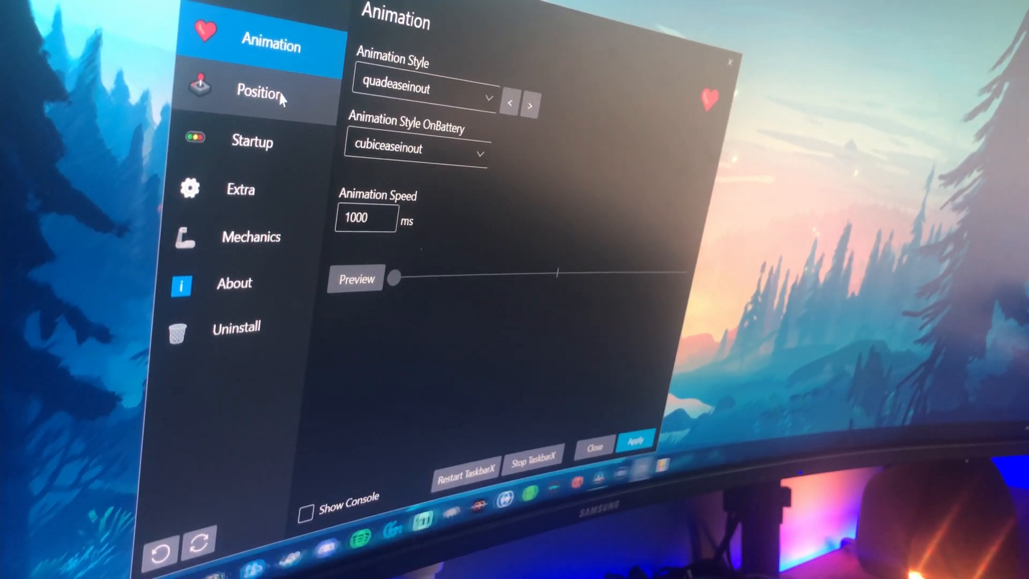
# Browse TaskbarX's Position and Extra settings pages
pyautogui.click(258, 93)
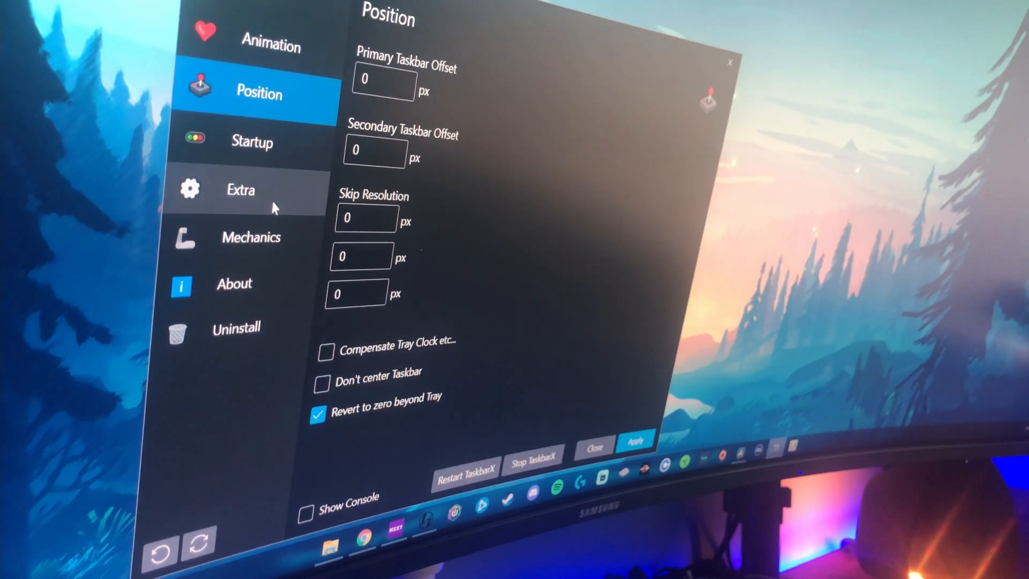
pyautogui.click(252, 142)
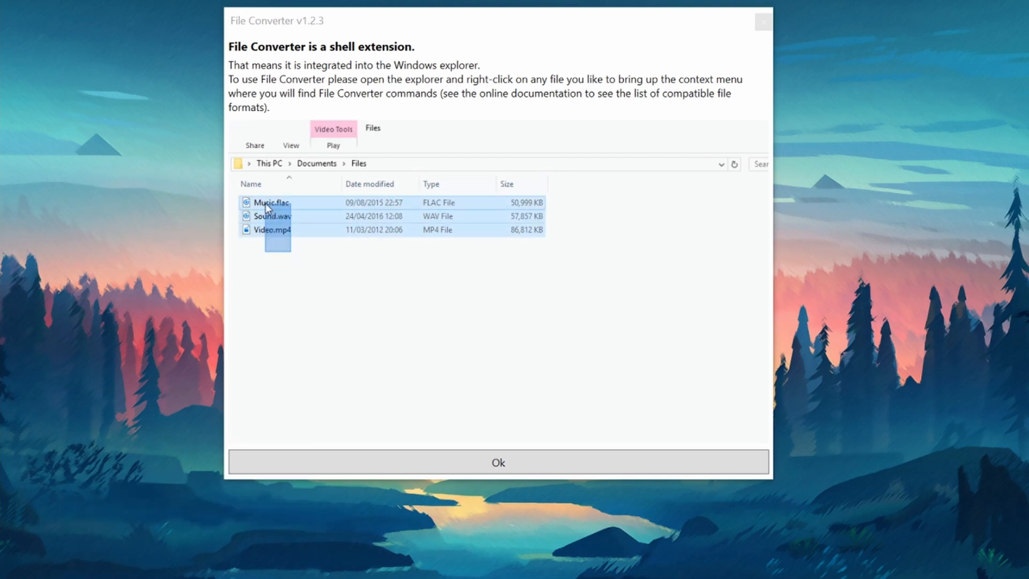
# Convert the selected Music, Sound and Video files to Ogg and go to File Converter's settings
pyautogui.rightClick(270, 202)
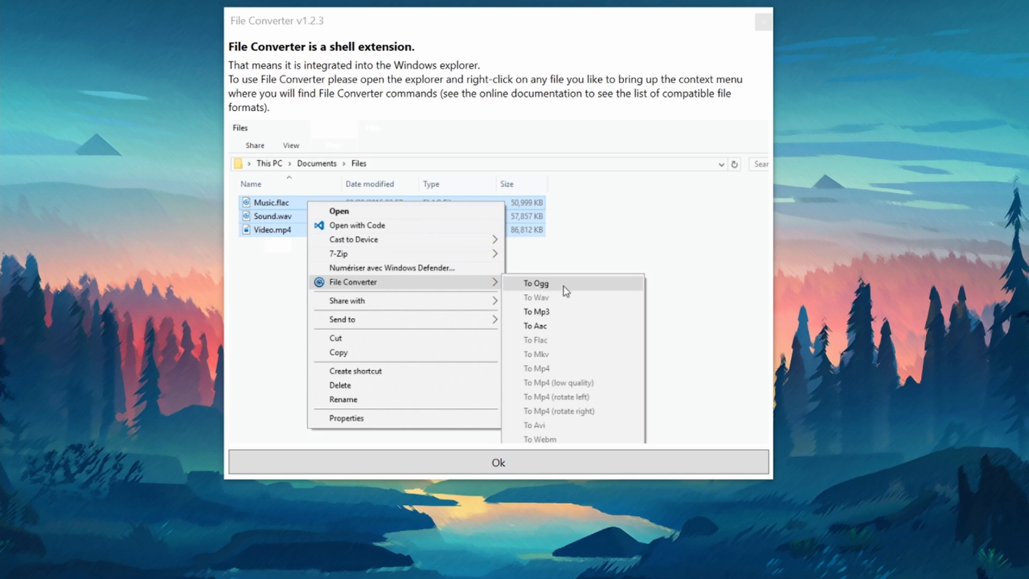
pyautogui.click(536, 283)
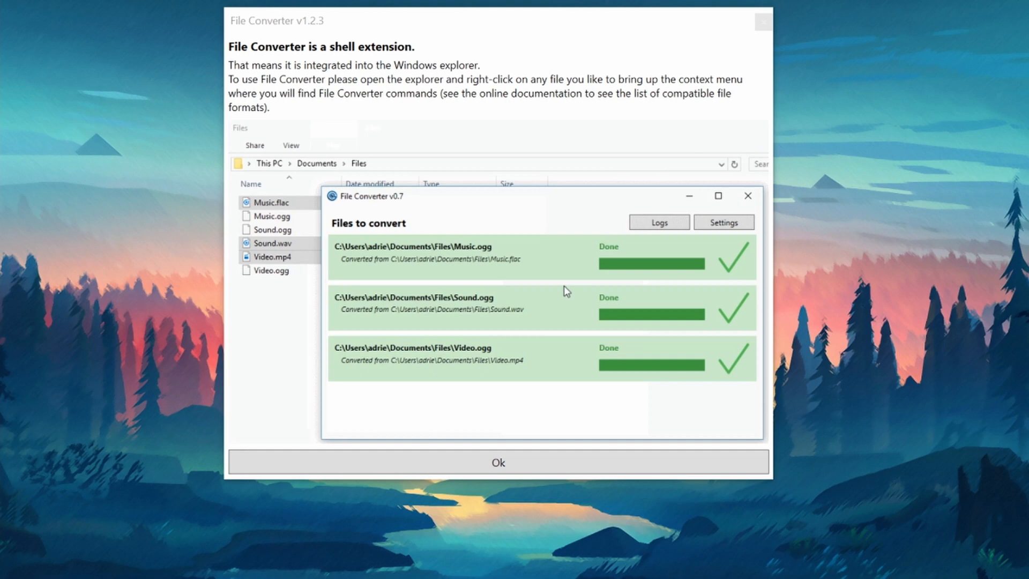
pyautogui.click(722, 221)
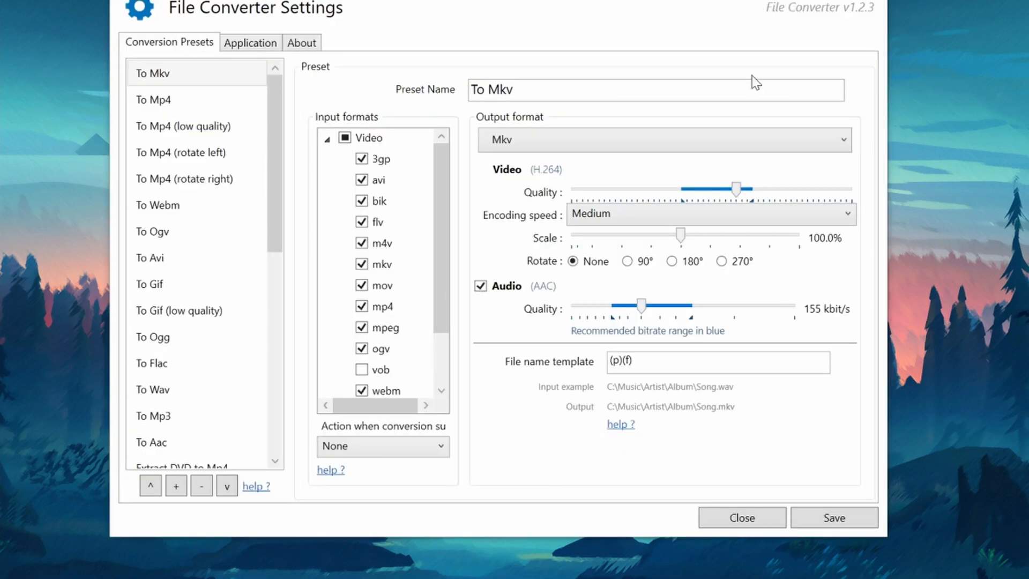
# Look through the conversion presets list, including the To Mkv preset's output options
pyautogui.click(183, 99)
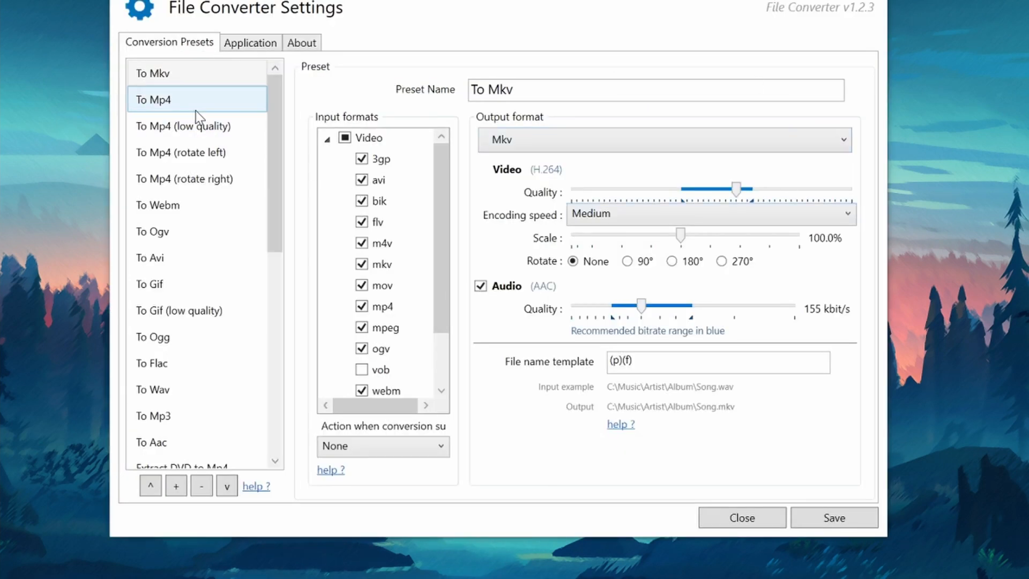
pyautogui.scroll(-3)
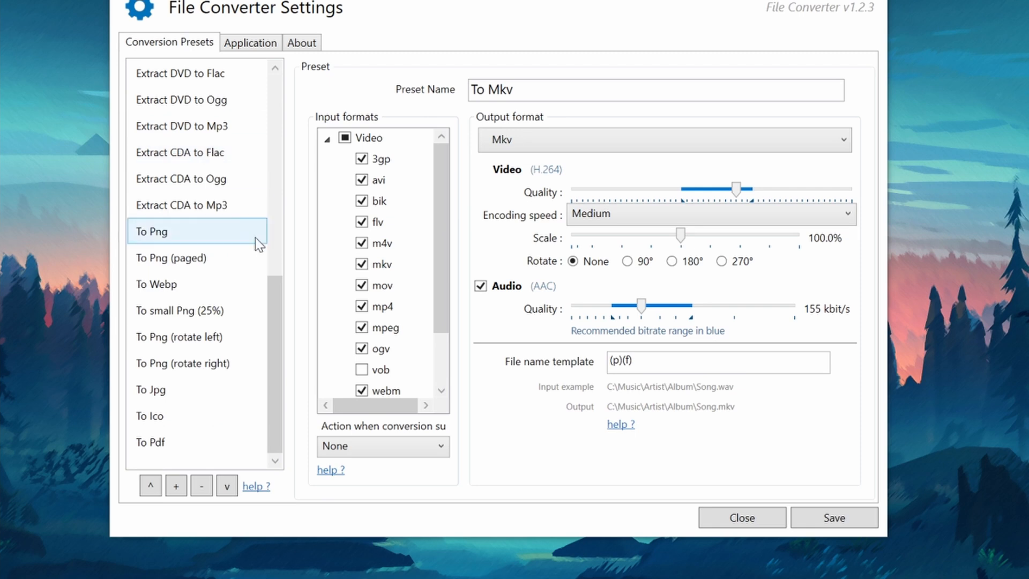
pyautogui.scroll(3)
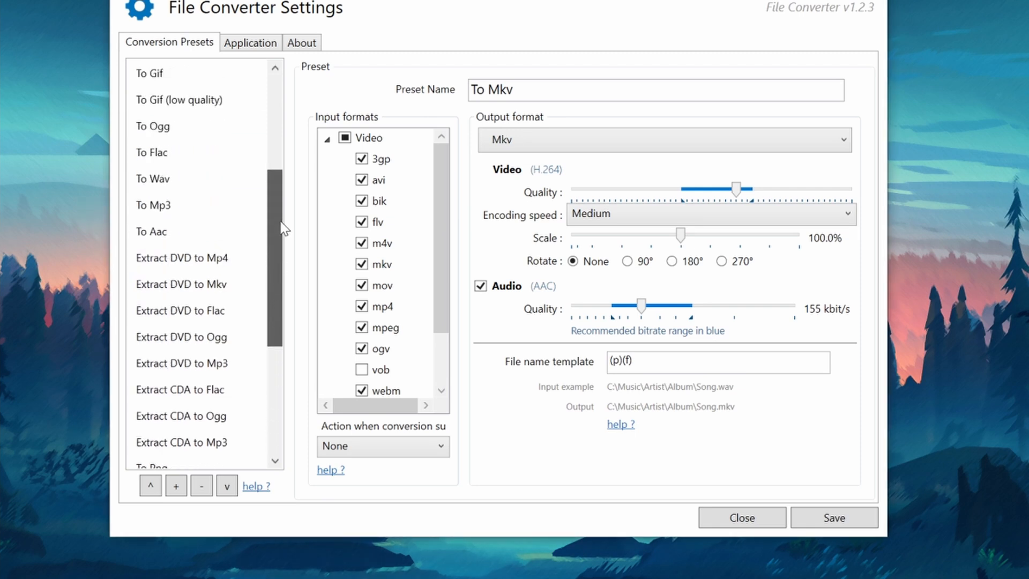
# Review the Application options and version 1.2.3 About information, then return to Conversion Presets
pyautogui.click(250, 41)
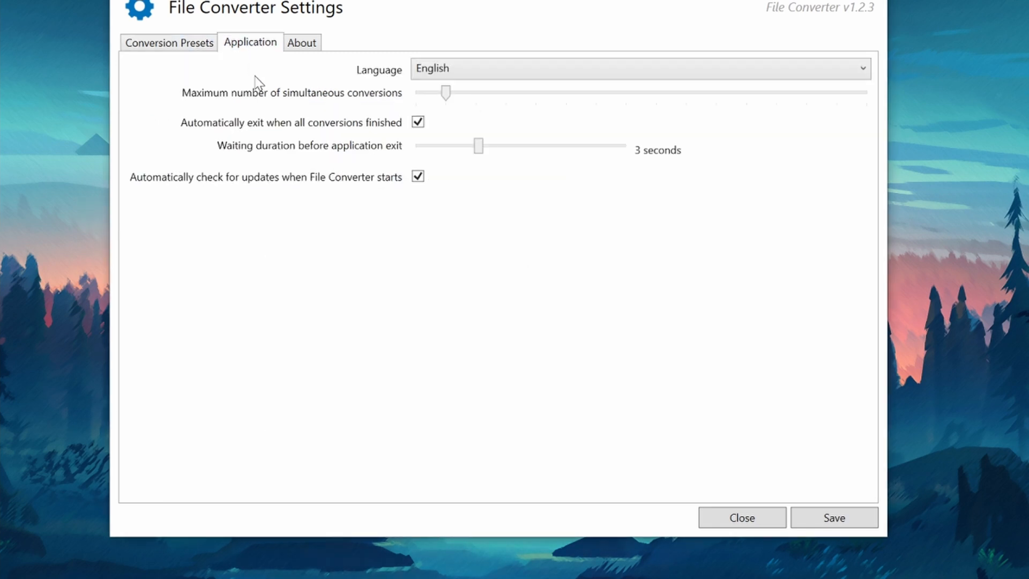
pyautogui.click(301, 42)
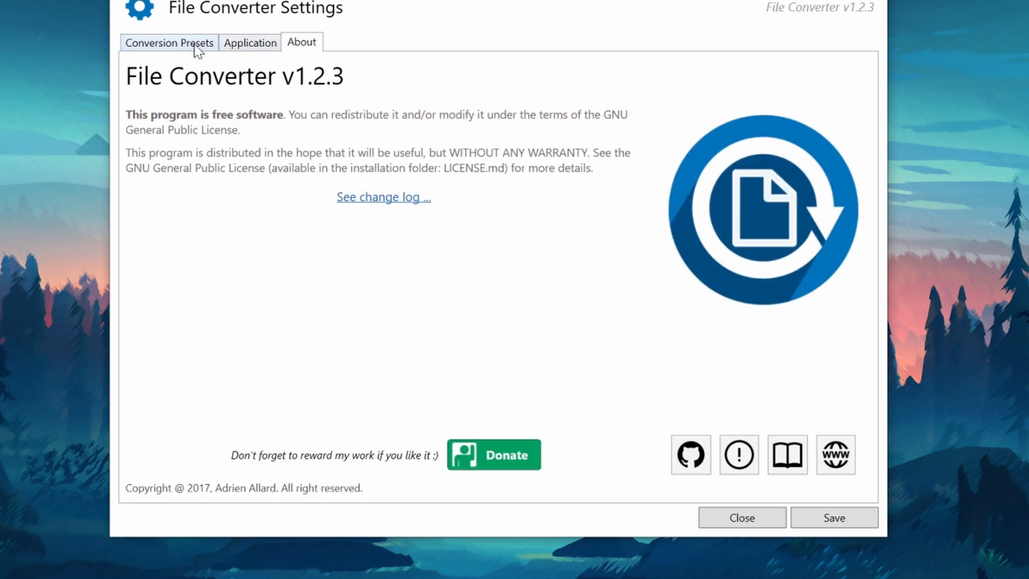
pyautogui.click(169, 42)
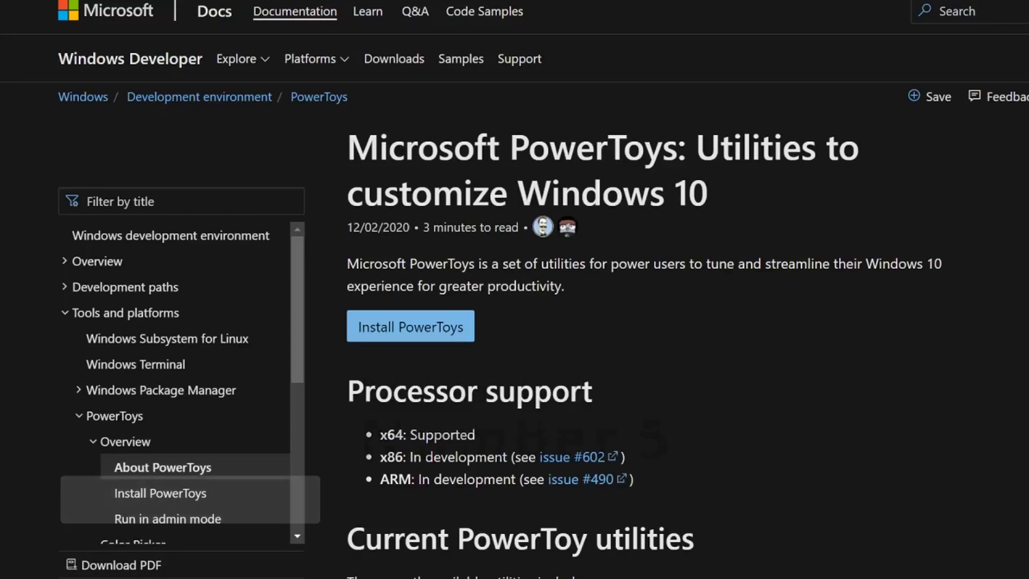
# Scroll the PowerToys docs page through Color Picker, Fancy Zones and the video walk-through
pyautogui.scroll(-3)
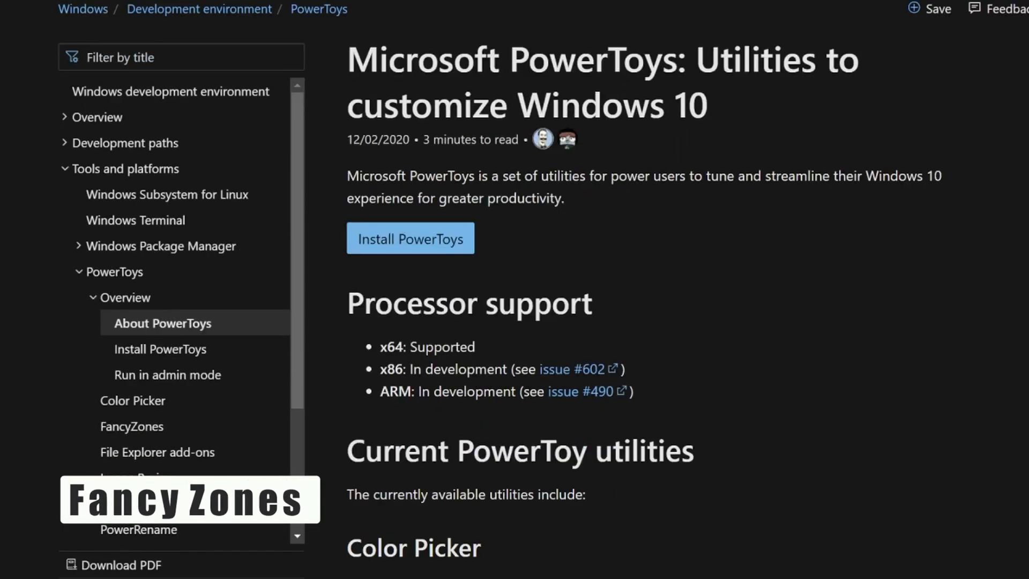
pyautogui.scroll(-3)
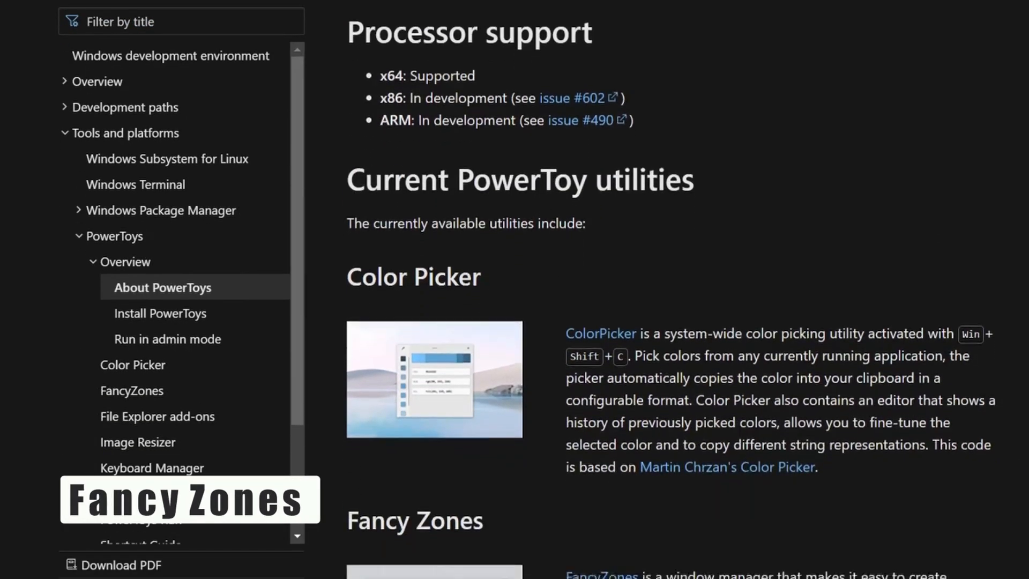
pyautogui.scroll(-3)
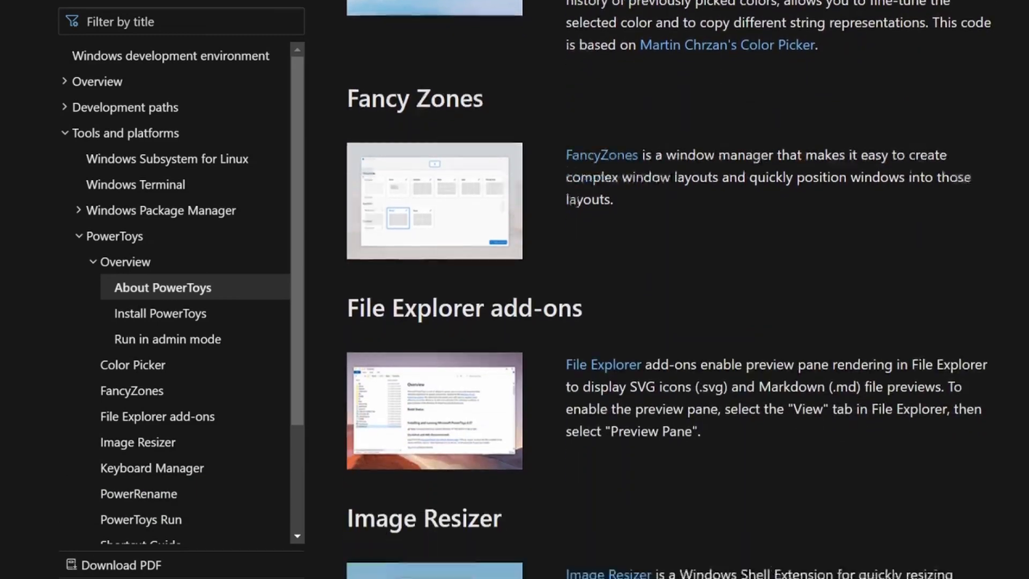
pyautogui.scroll(-3)
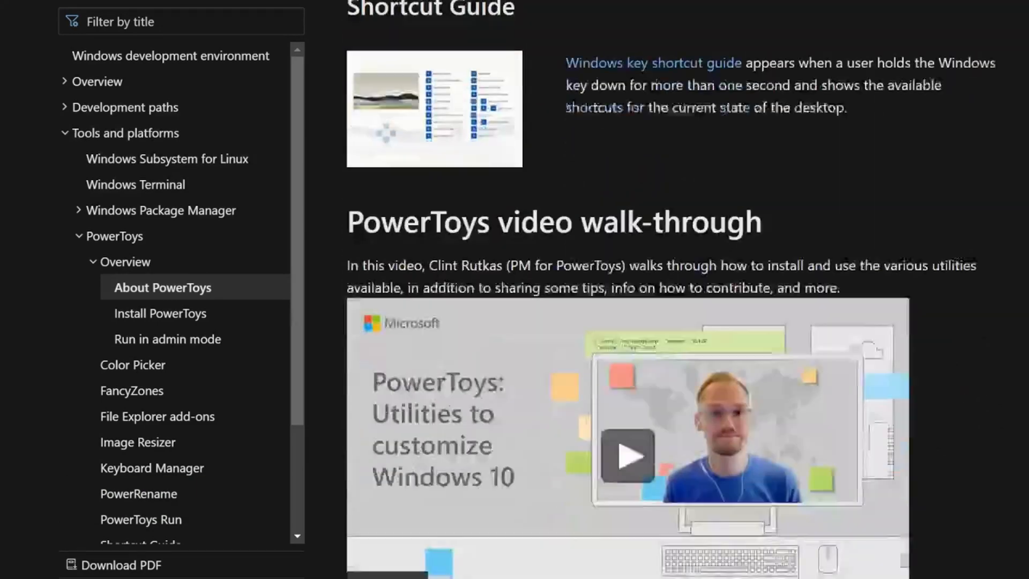
pyautogui.scroll(-3)
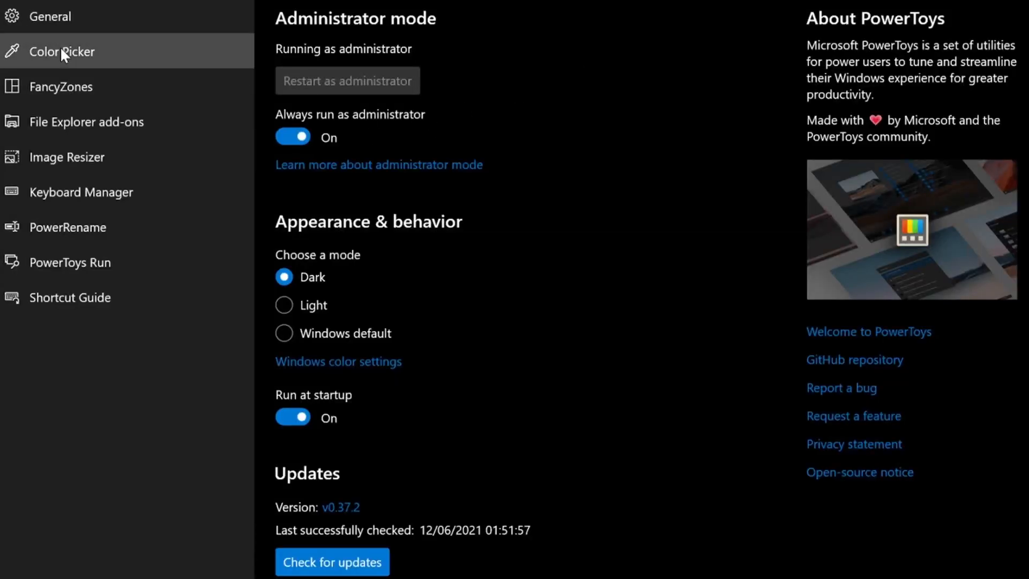
# Show PowerToys' FancyZones settings and scroll through its zone, window and quick layout options
pyautogui.click(64, 85)
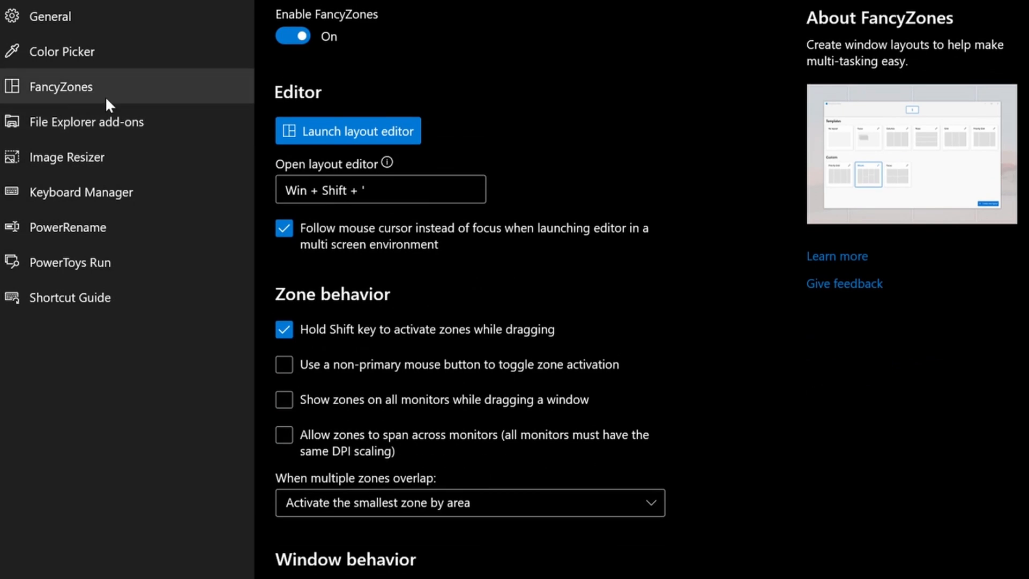
pyautogui.moveTo(476, 162)
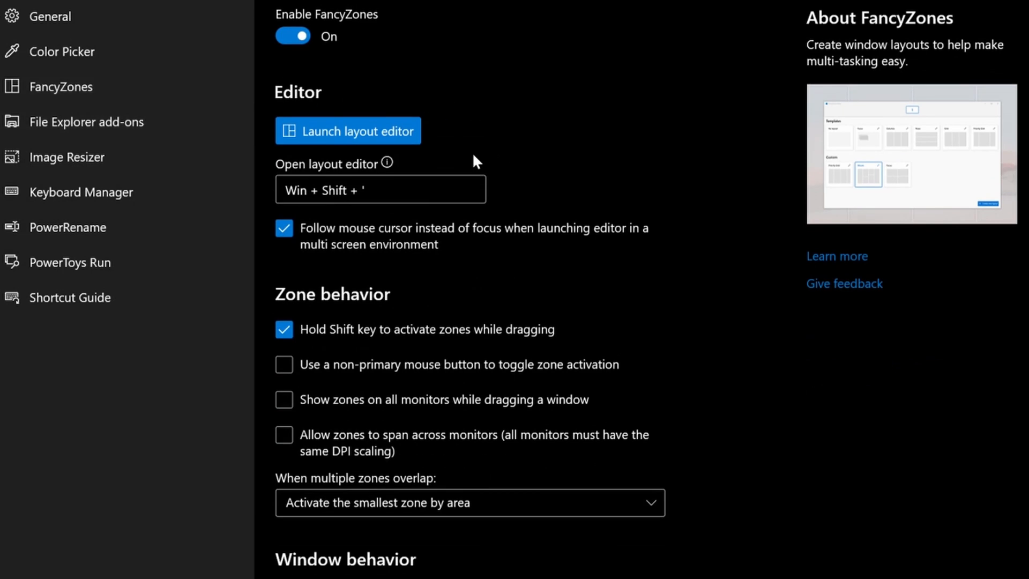
pyautogui.scroll(-3)
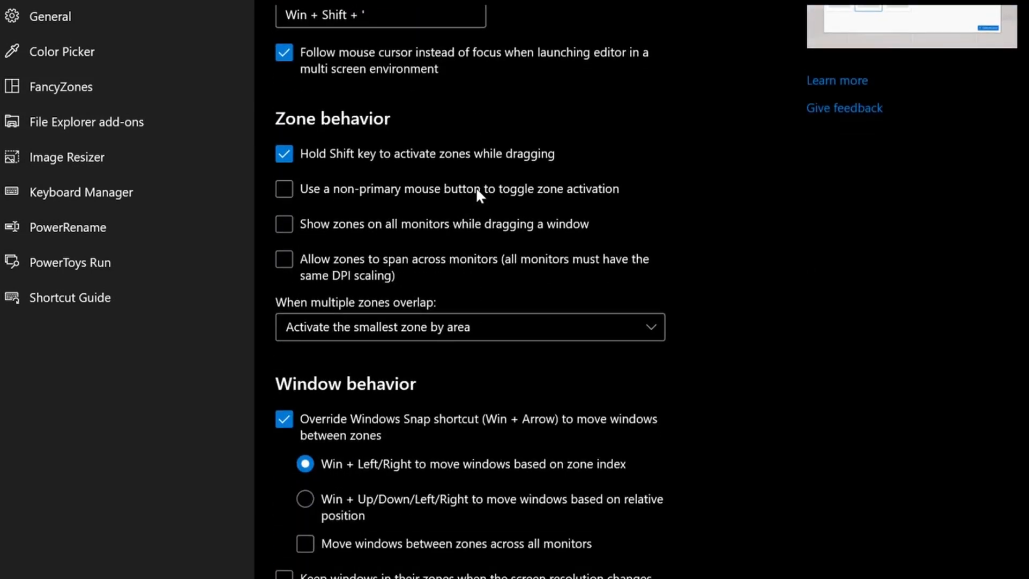
pyautogui.scroll(-3)
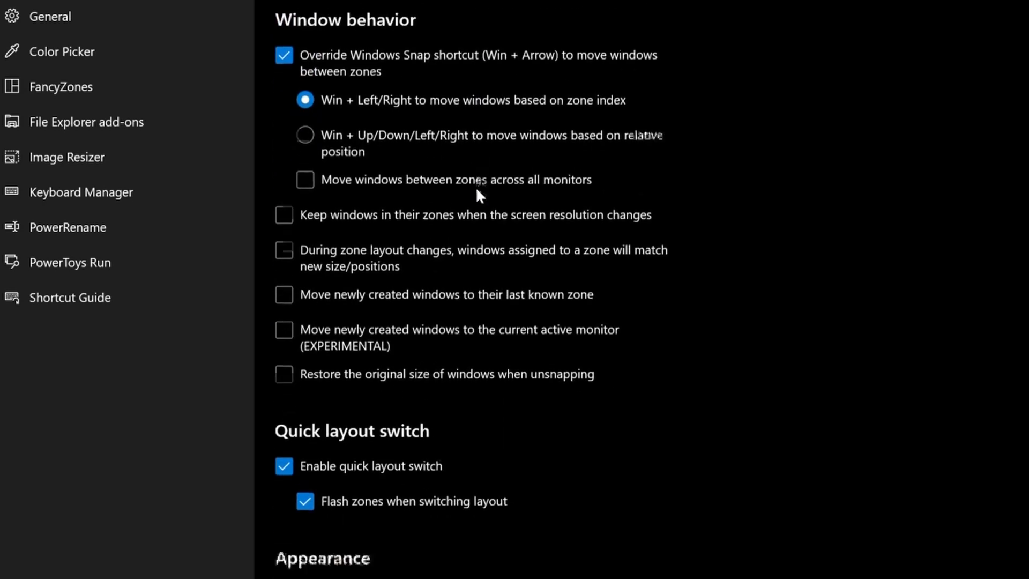